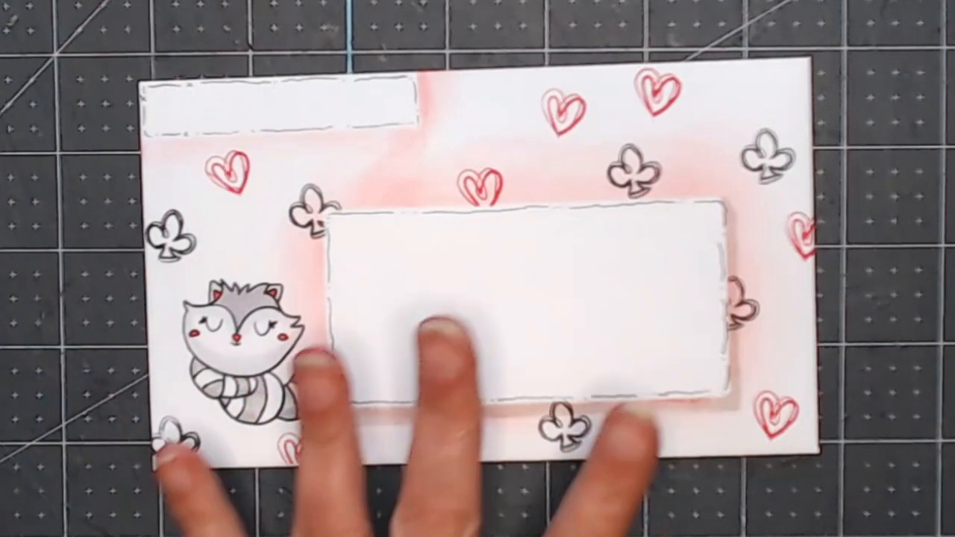
mouse_move(559, 447)
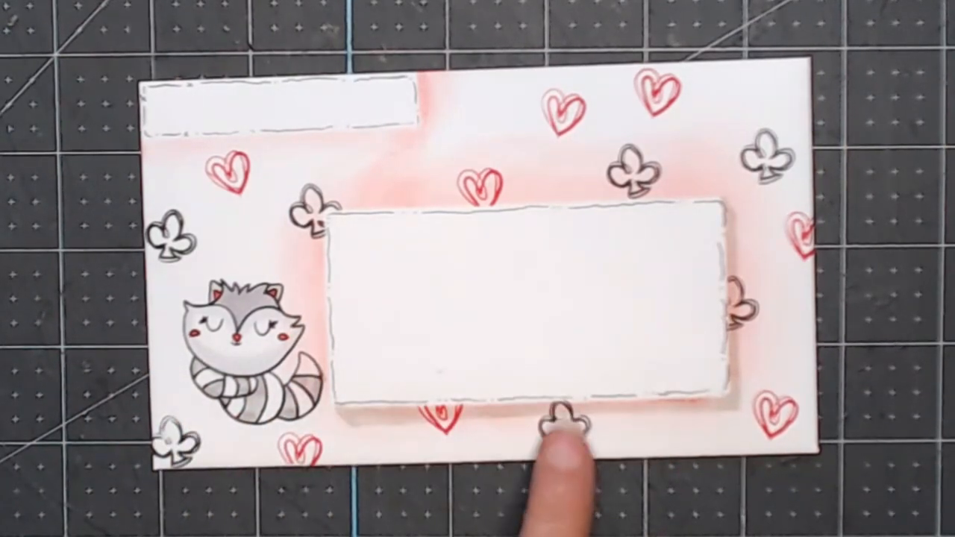